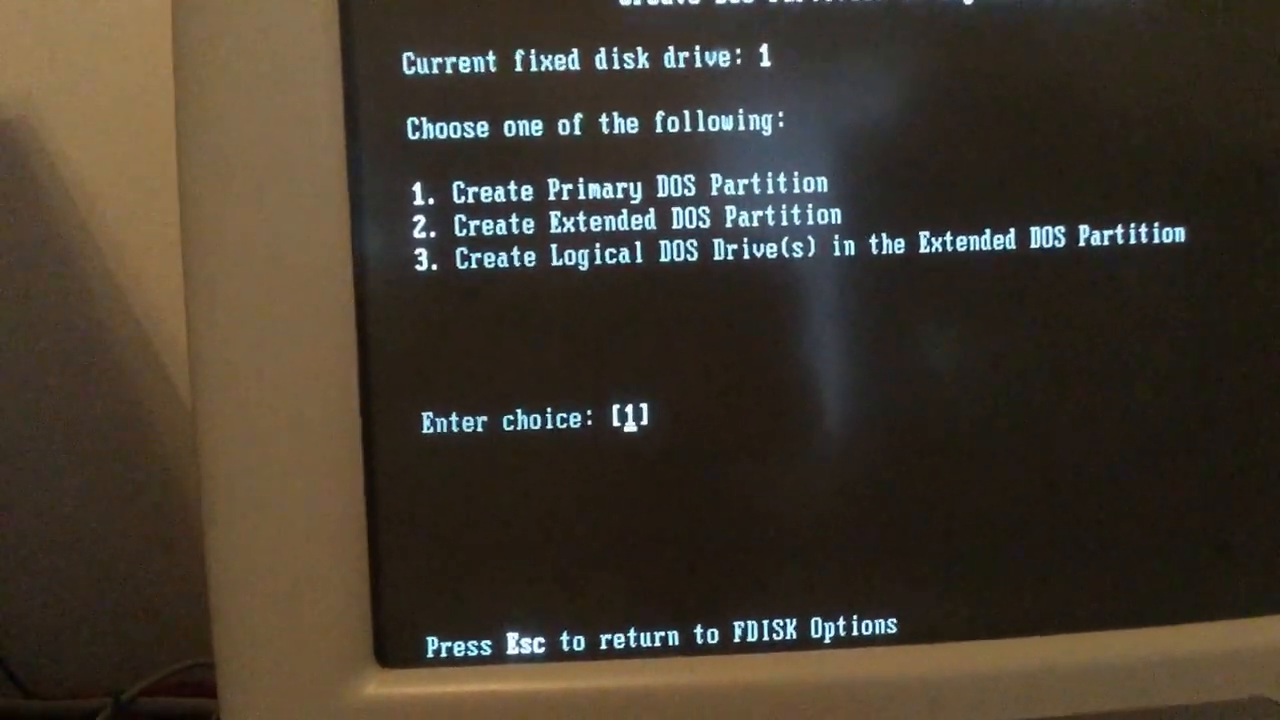
Confirm choice 1, Create Primary DOS Partition, on the first fixed disk
key(enter)
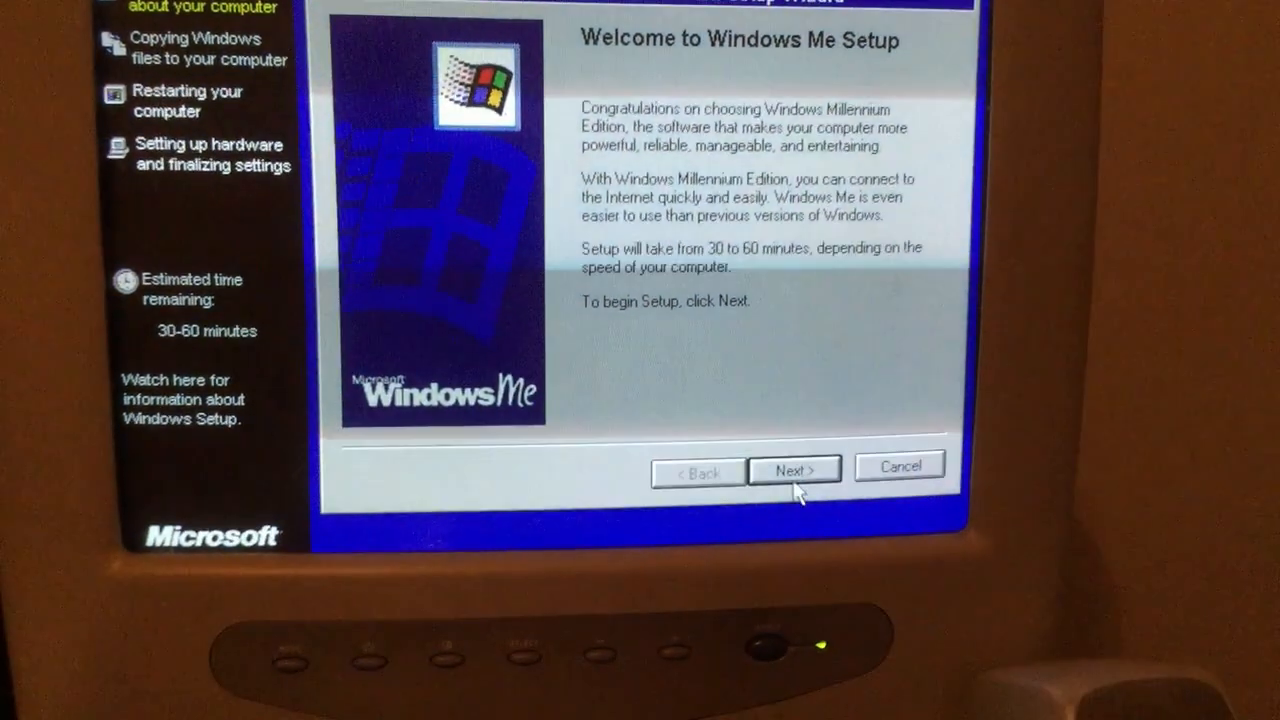
Proceed from the Welcome to Windows Me Setup page to begin installation
click(796, 468)
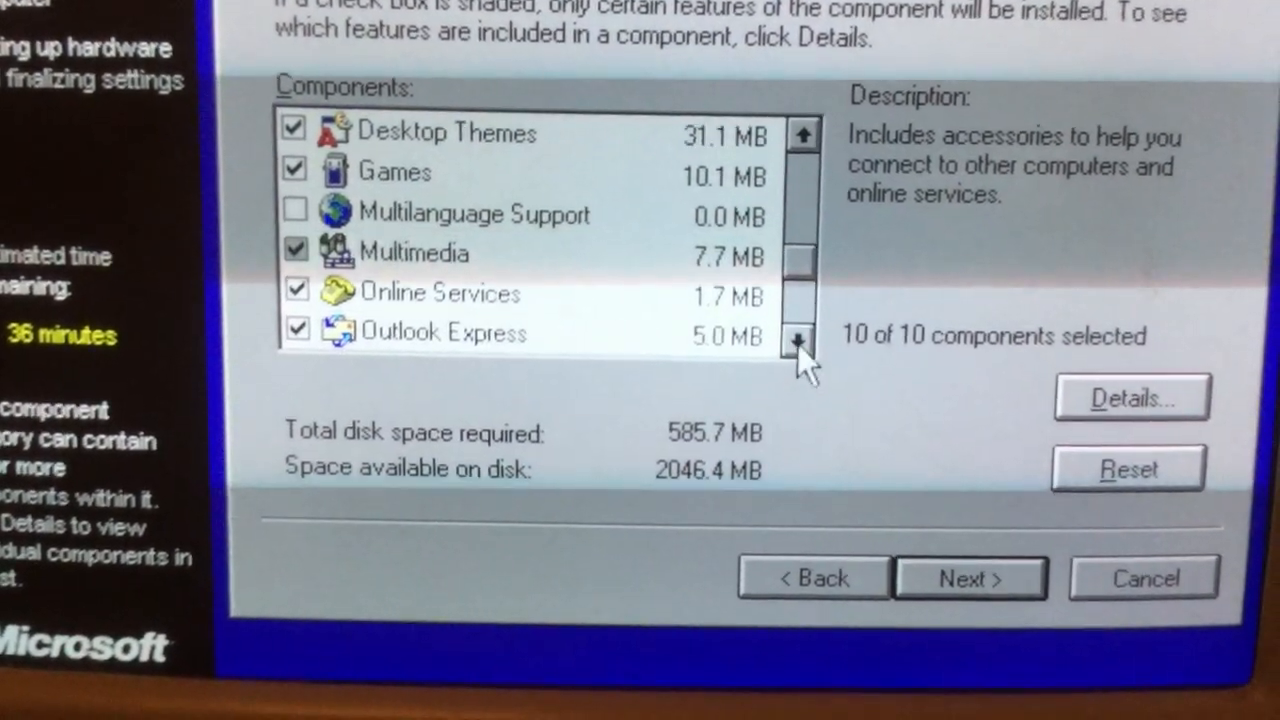
Toggle Multilanguage Support on then off, untick System Tools, and adjust Multimedia in Components
click(296, 212)
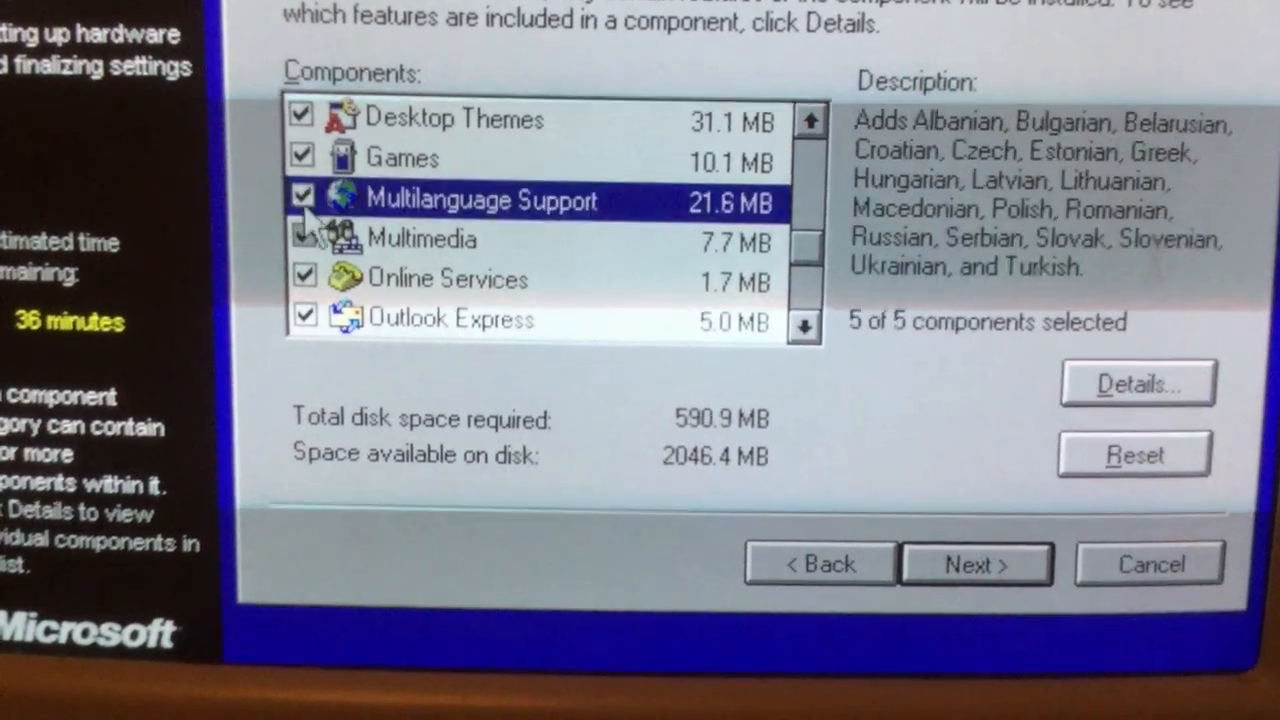
click(302, 200)
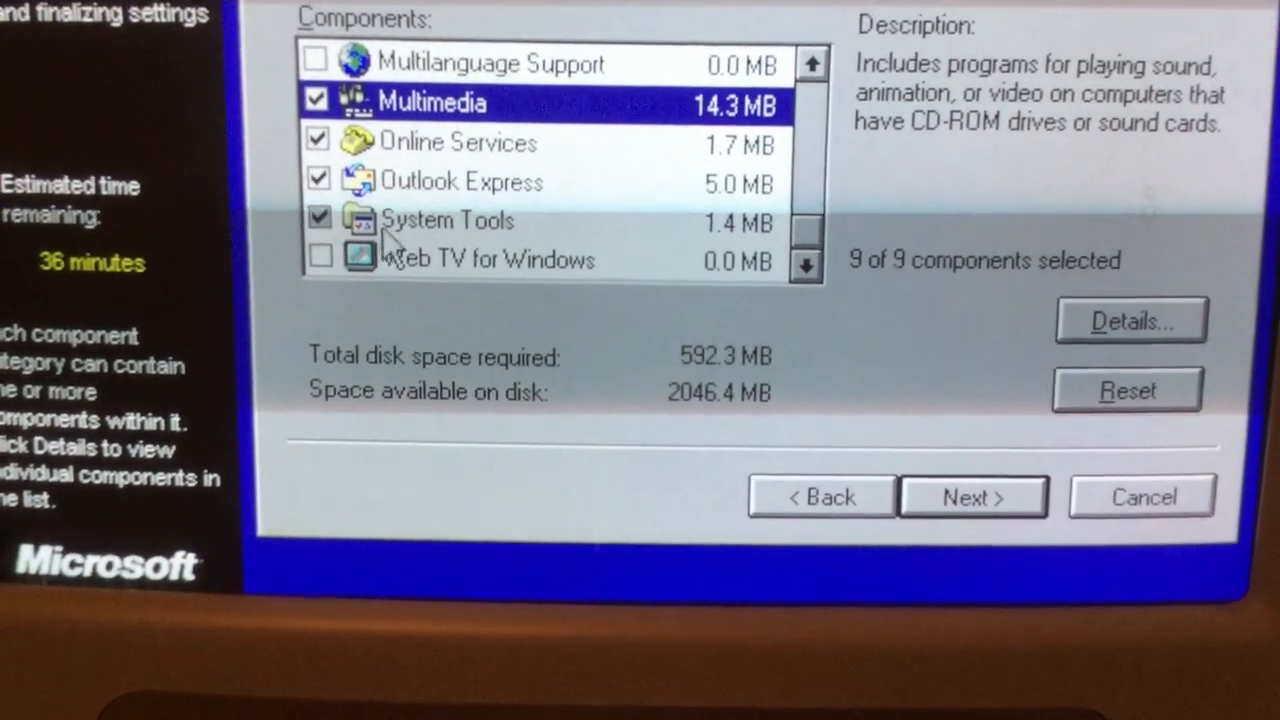
click(318, 218)
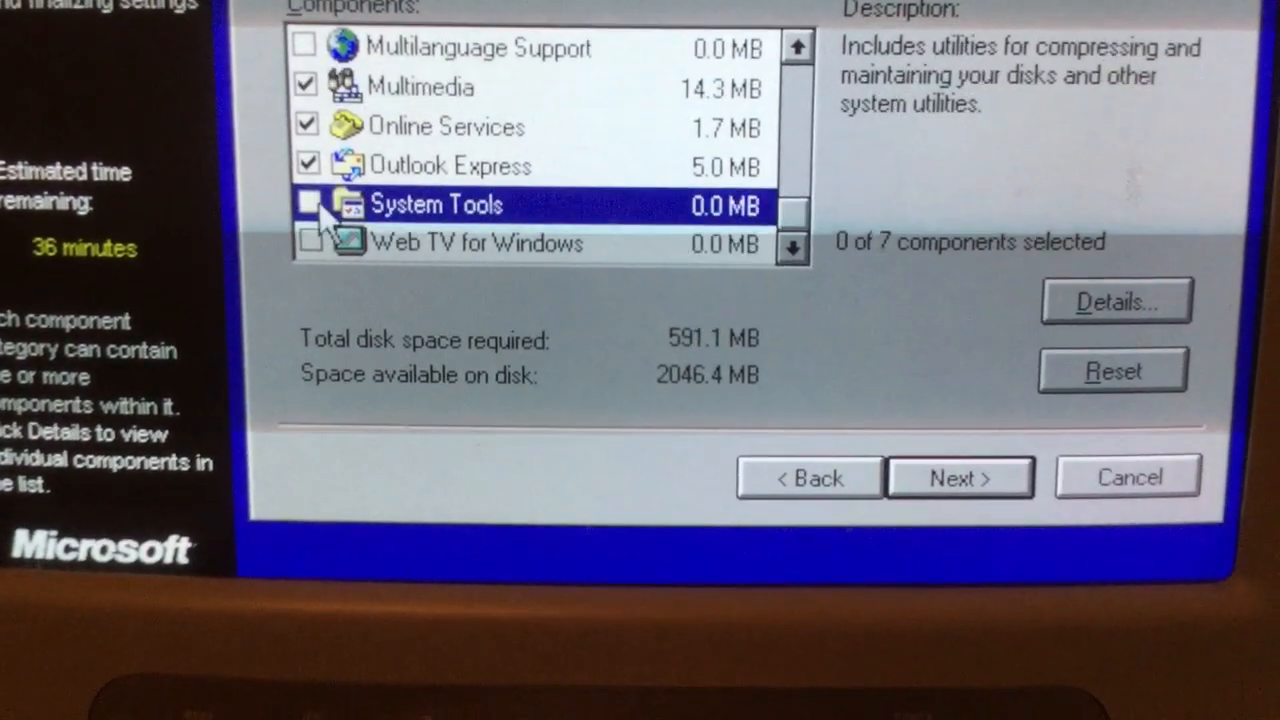
click(304, 204)
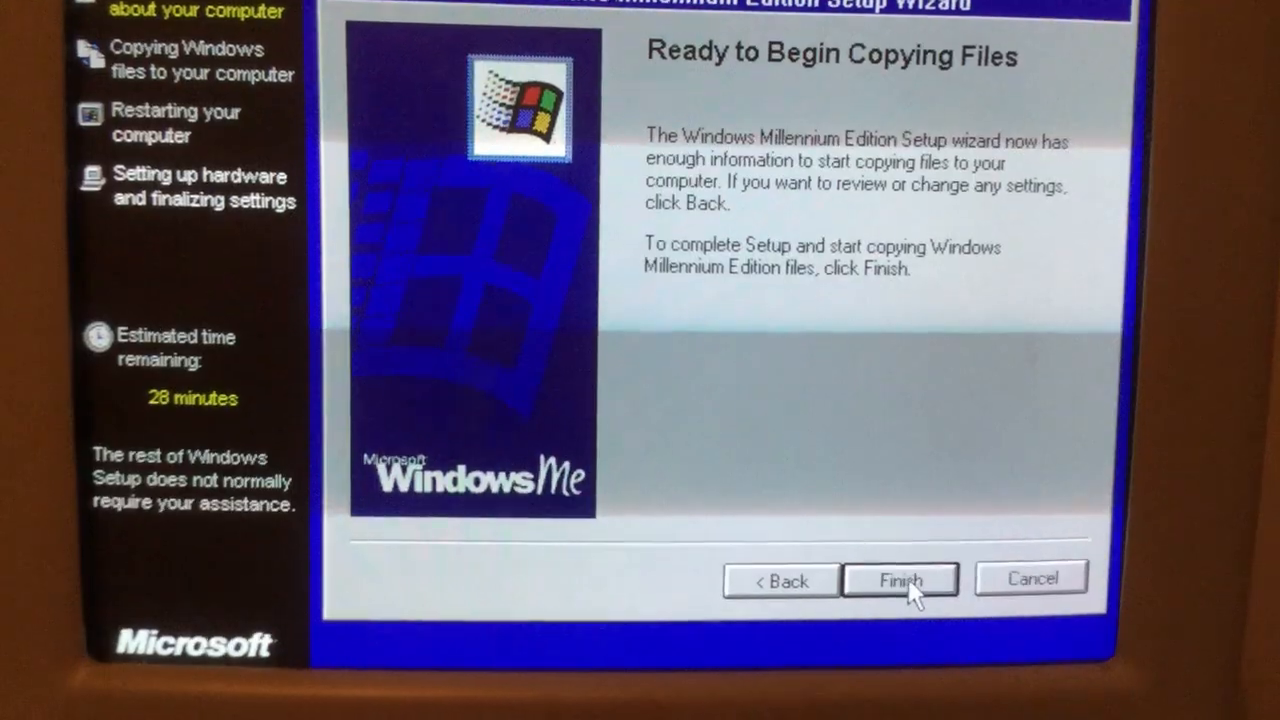
Finish the wizard so Setup starts copying the Windows Me files to disk
click(900, 580)
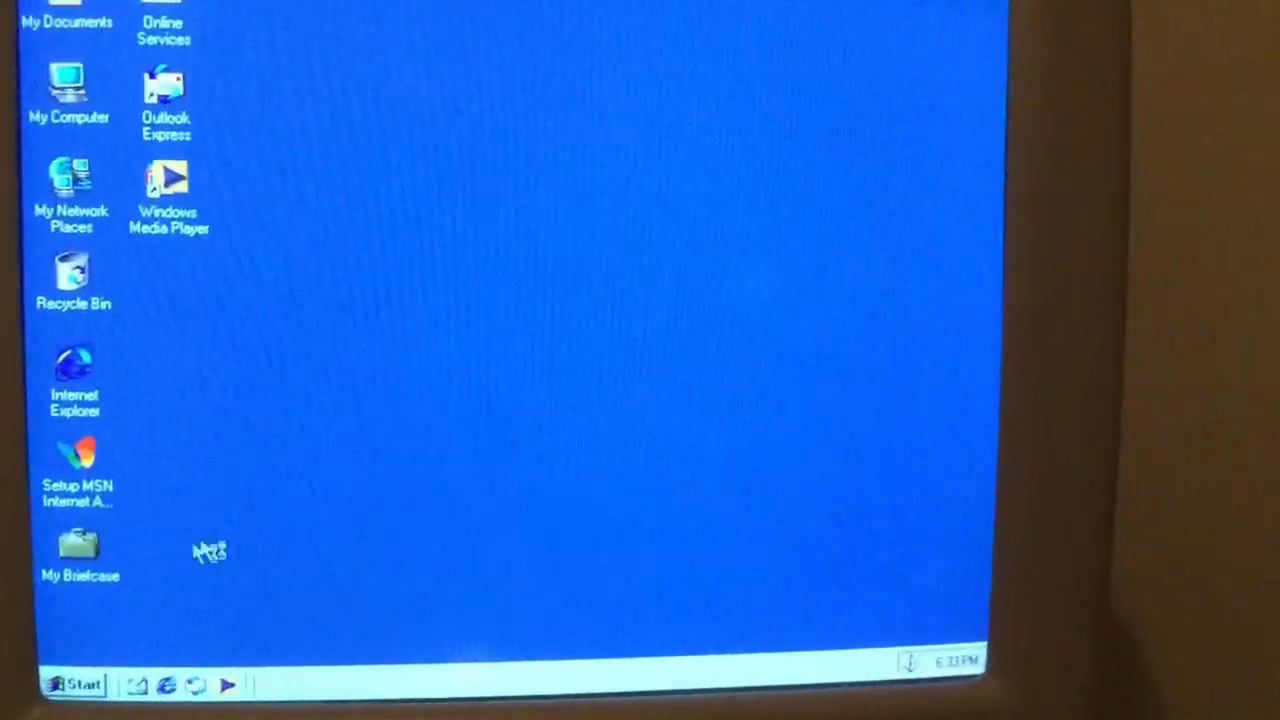
Show the Start menu's Programs list with Accessories expanded on the new desktop
click(76, 680)
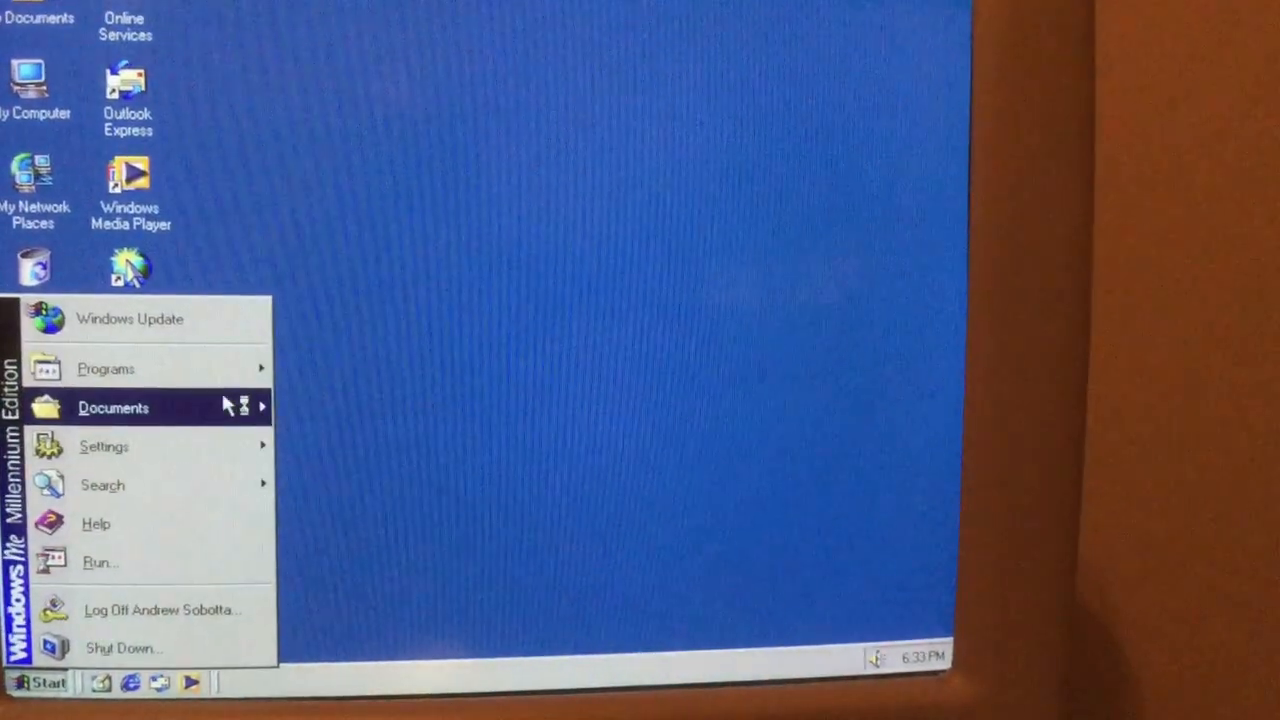
click(106, 368)
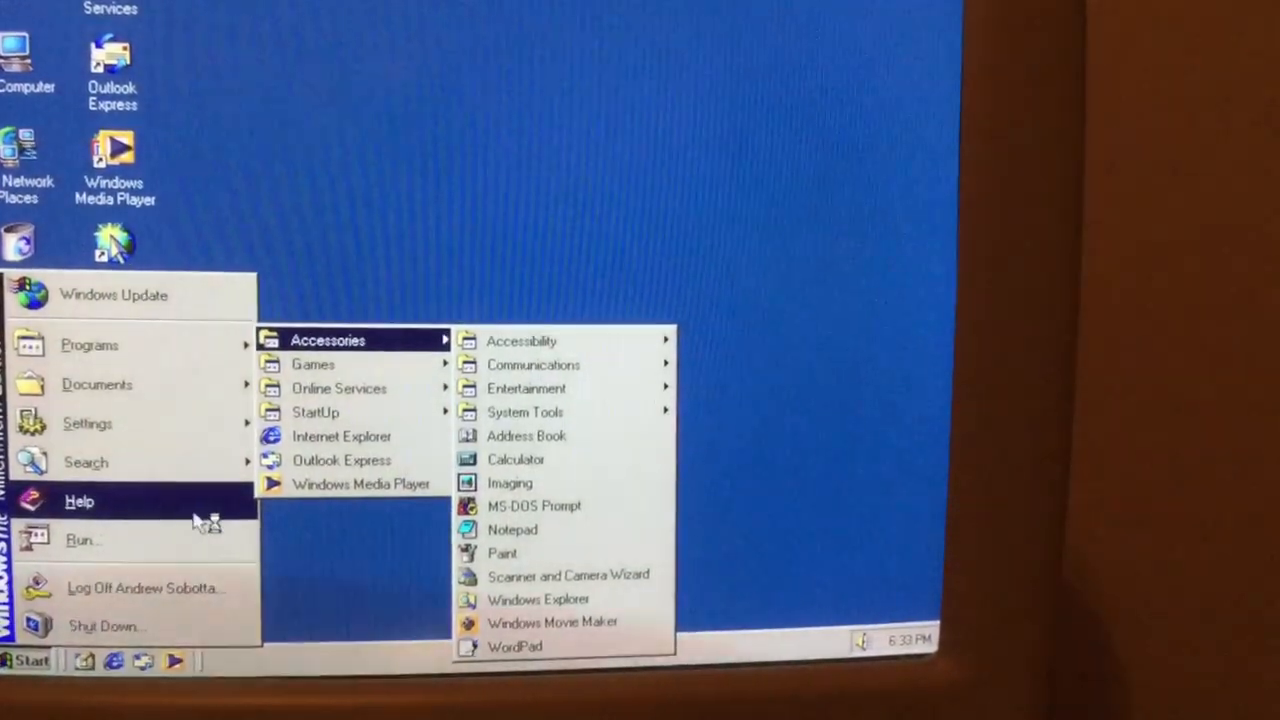